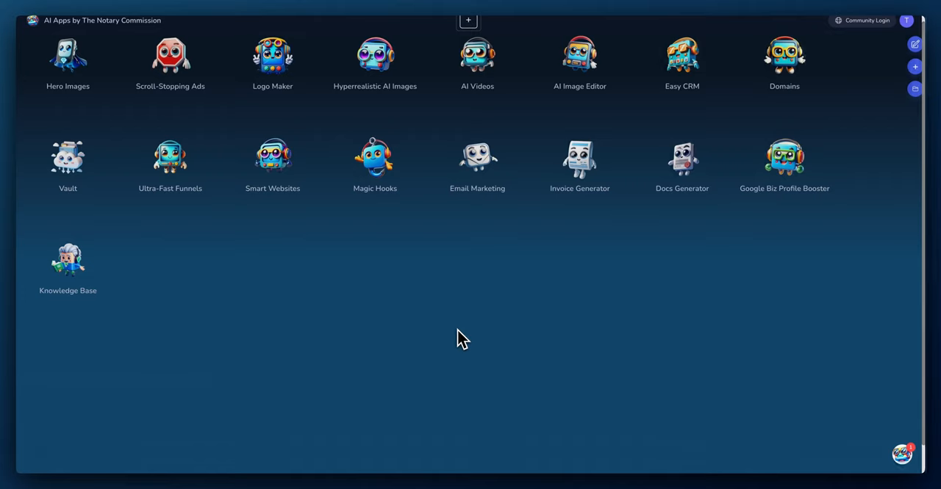
{"action": "mouse_move", "coordinate": [459, 286]}
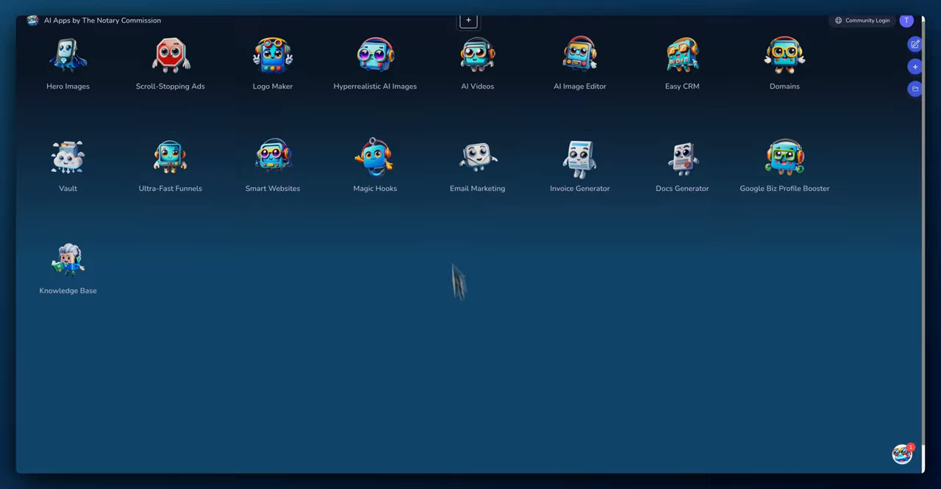
- Launch the Hyperrealistic AI Images app from the dashboard
{"action": "left_click", "coordinate": [374, 62]}
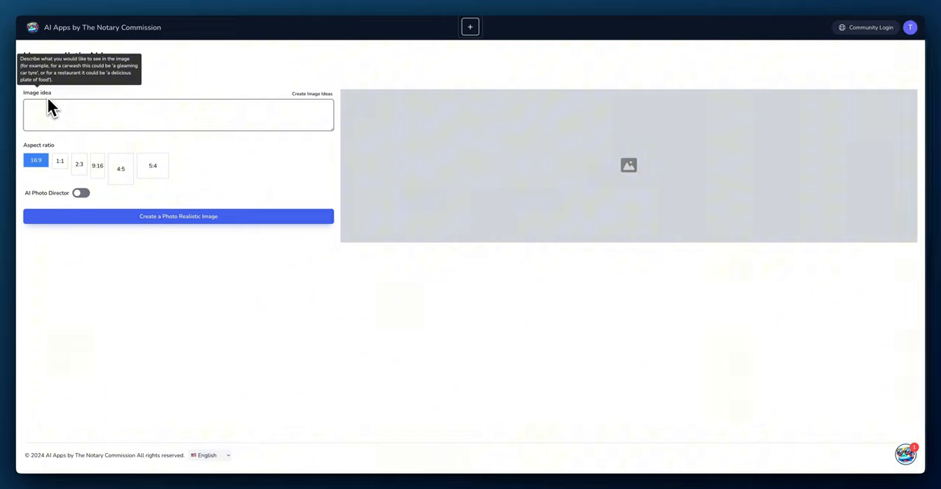
{"action": "mouse_move", "coordinate": [53, 159]}
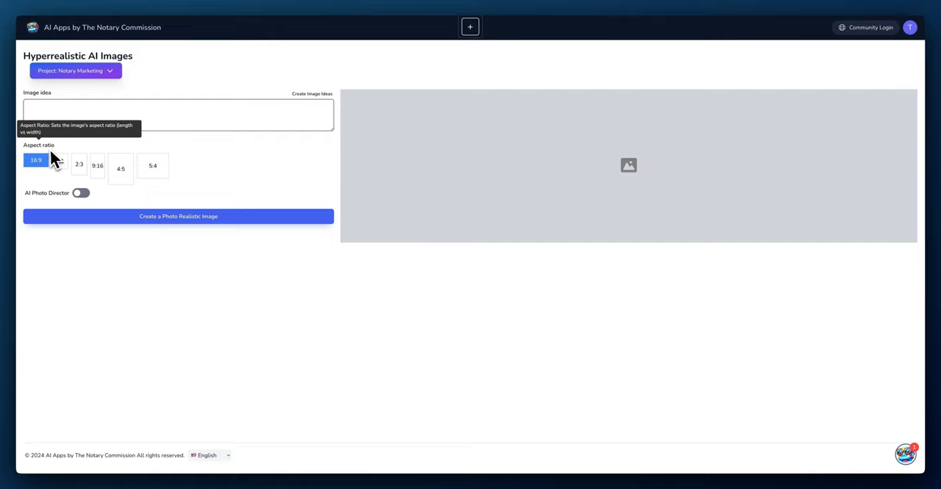
{"action": "mouse_move", "coordinate": [32, 202]}
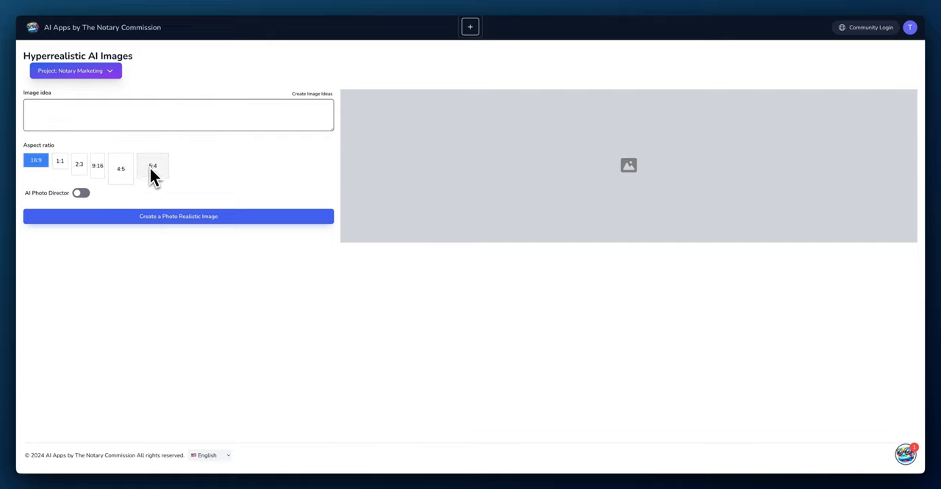
{"action": "mouse_move", "coordinate": [167, 147]}
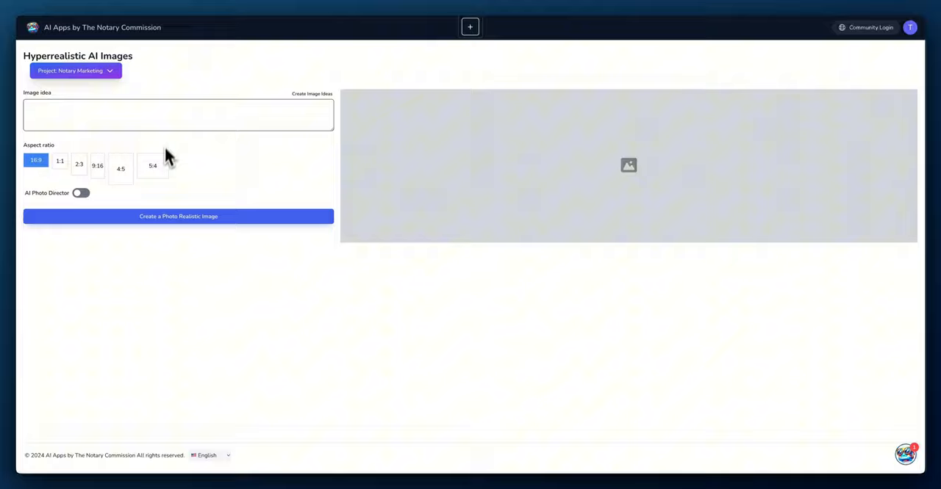
- Choose the 9:16 portrait aspect ratio for the image
{"action": "left_click", "coordinate": [97, 165]}
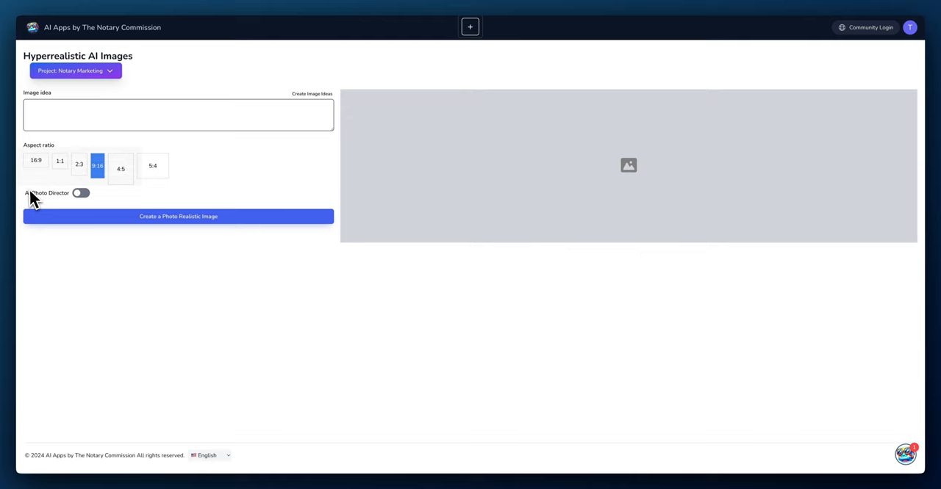
{"action": "mouse_move", "coordinate": [47, 200]}
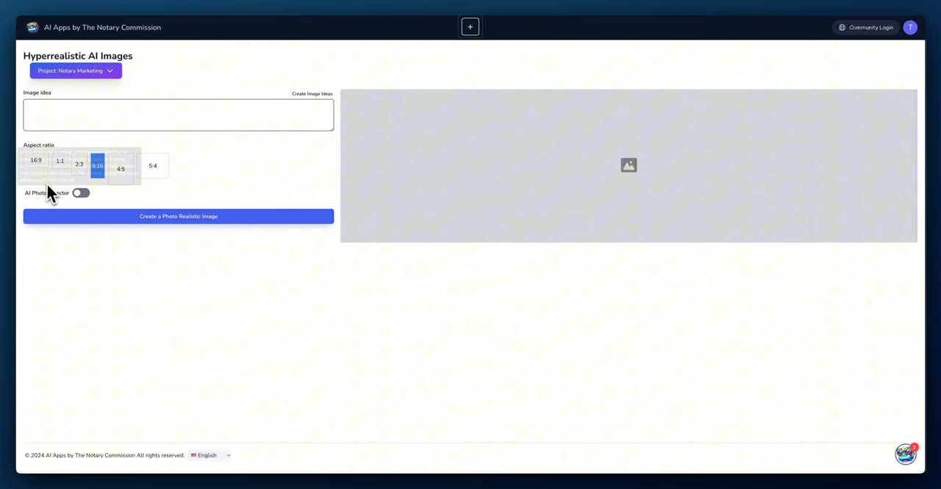
{"action": "mouse_move", "coordinate": [46, 197]}
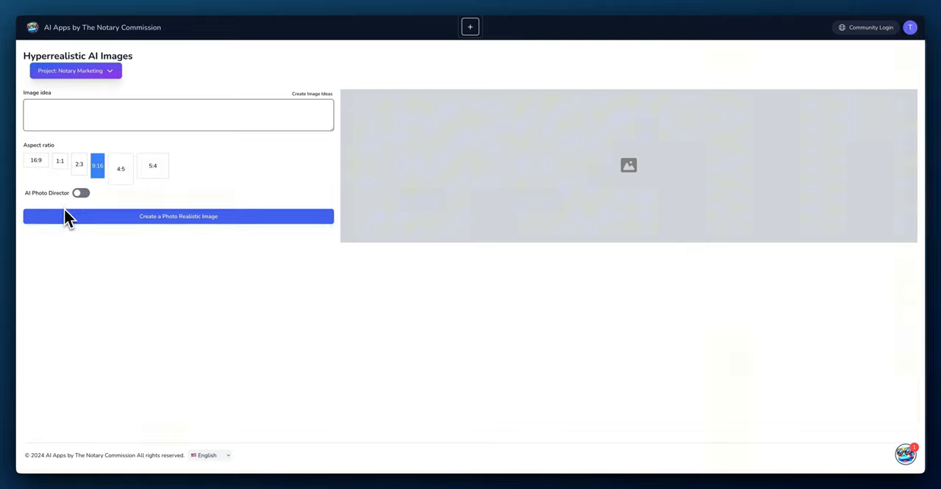
{"action": "mouse_move", "coordinate": [51, 208]}
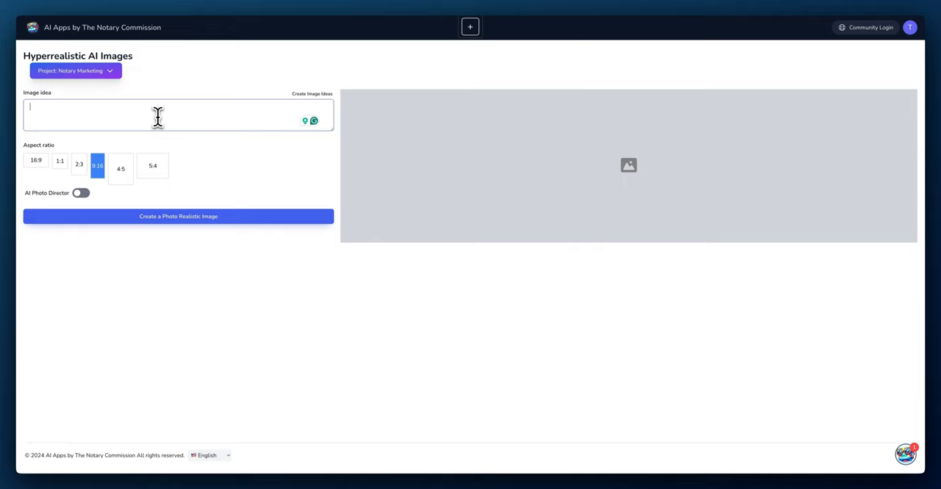
- Enter the image idea: a plate of hamburger and french fries falling off the table as a waiter tries to catch it
{"action": "type", "text": "A plate of food"}
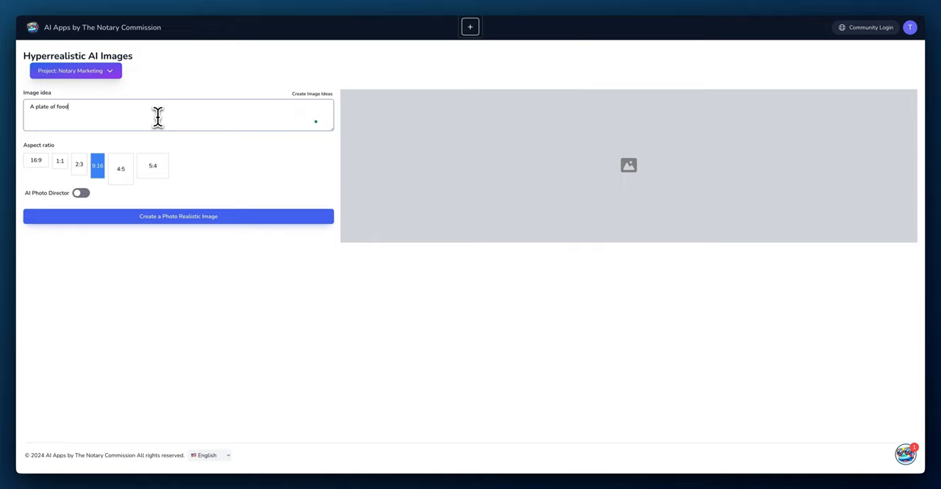
{"action": "type", "text": "that"}
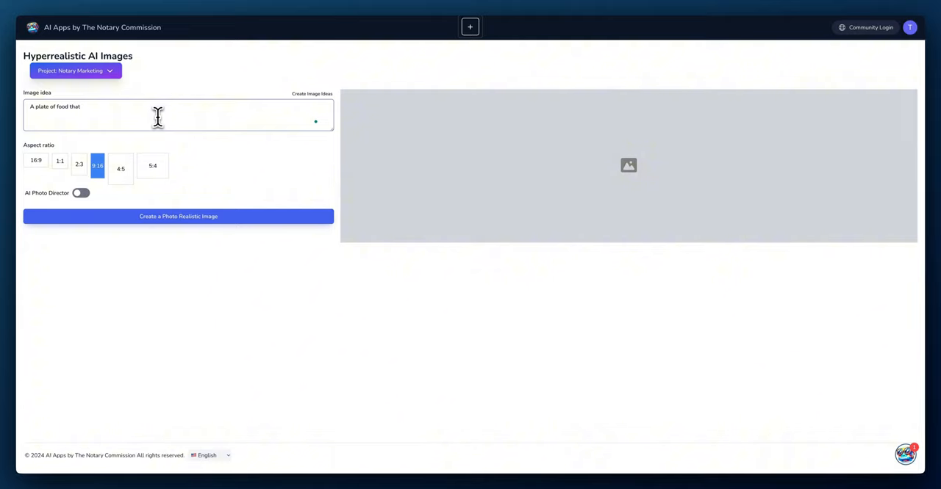
{"action": "type", "text": "has a ha"}
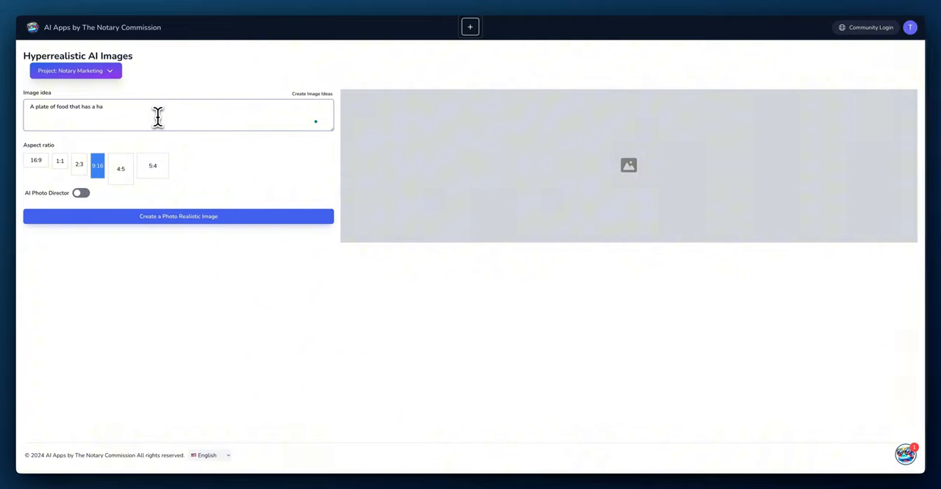
{"action": "type", "text": "mburger"}
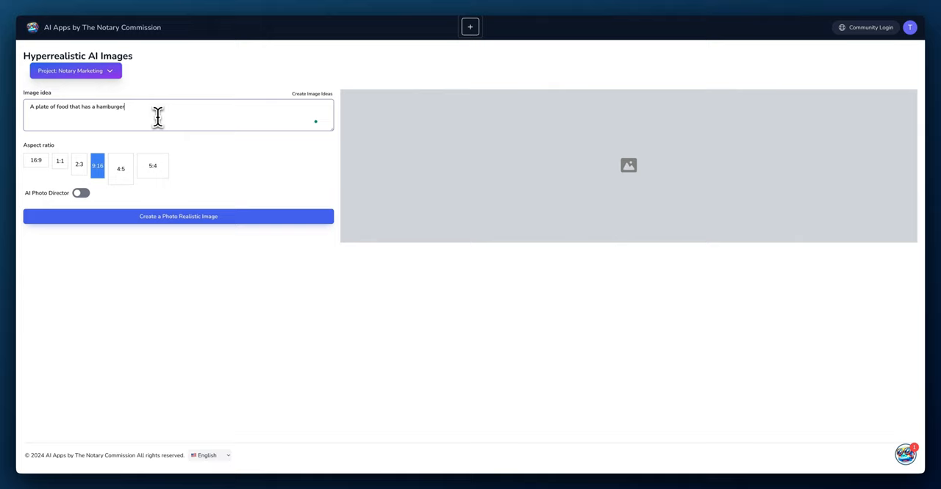
{"action": "type", "text": "and french fries"}
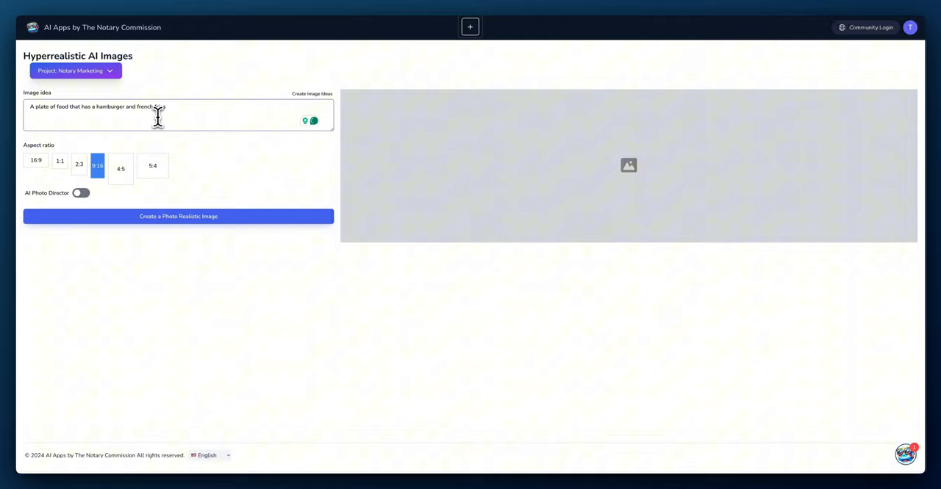
{"action": "type", "text": "falli"}
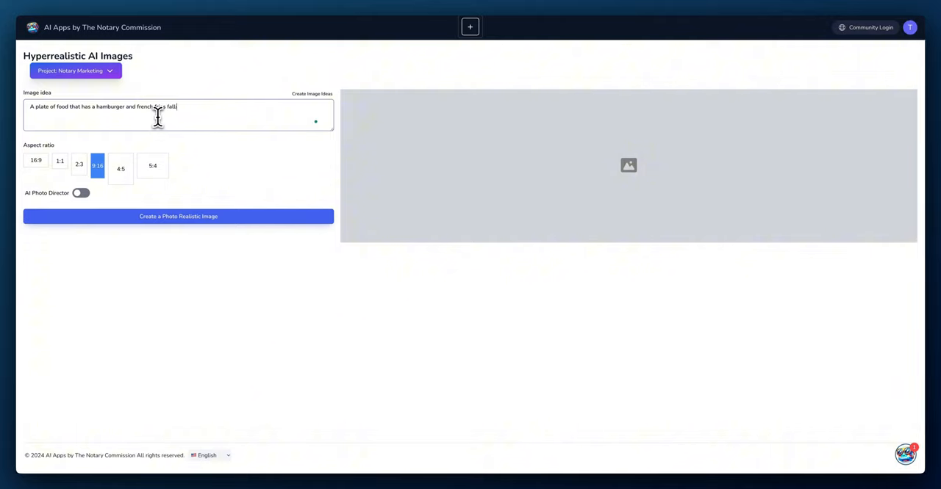
{"action": "type", "text": "ing off of"}
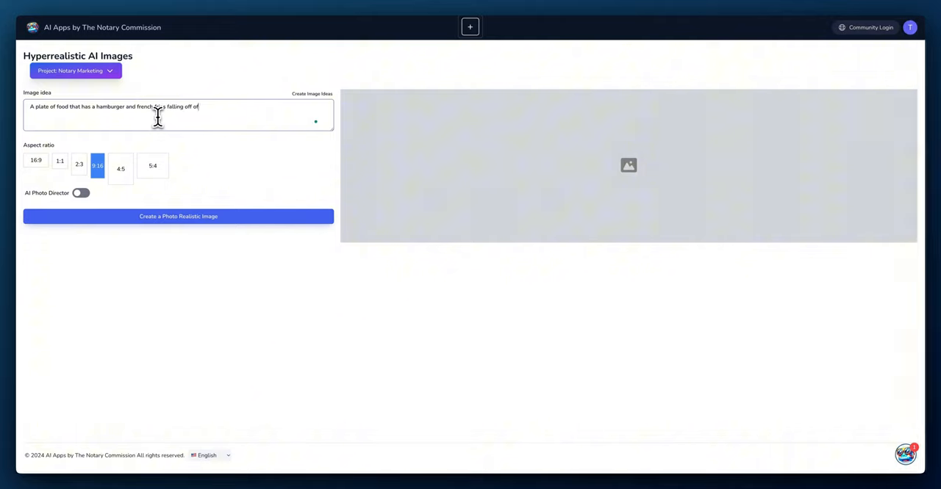
{"action": "type", "text": "the t"}
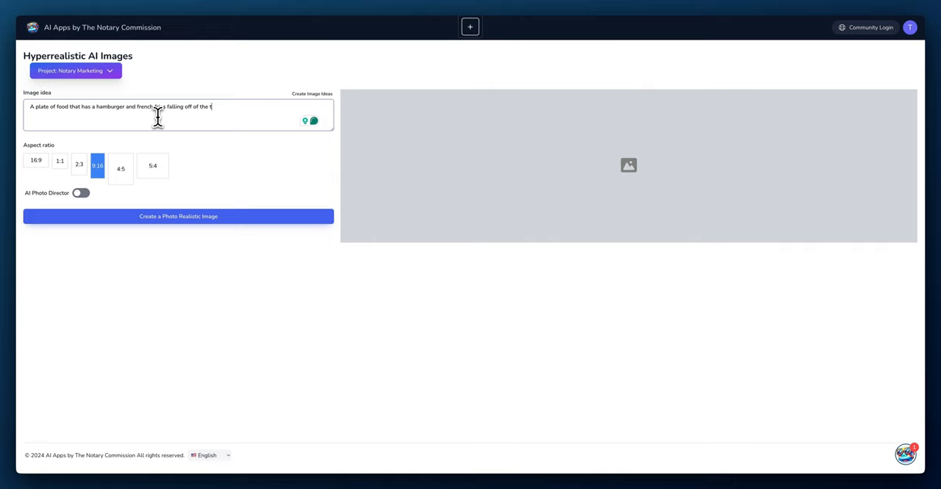
{"action": "type", "text": "able and a waiter"}
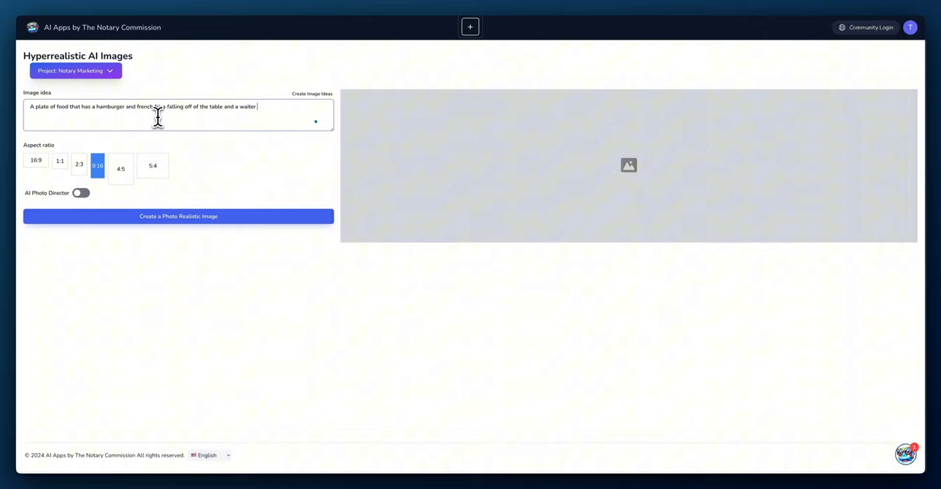
{"action": "type", "text": "trying to catch it."}
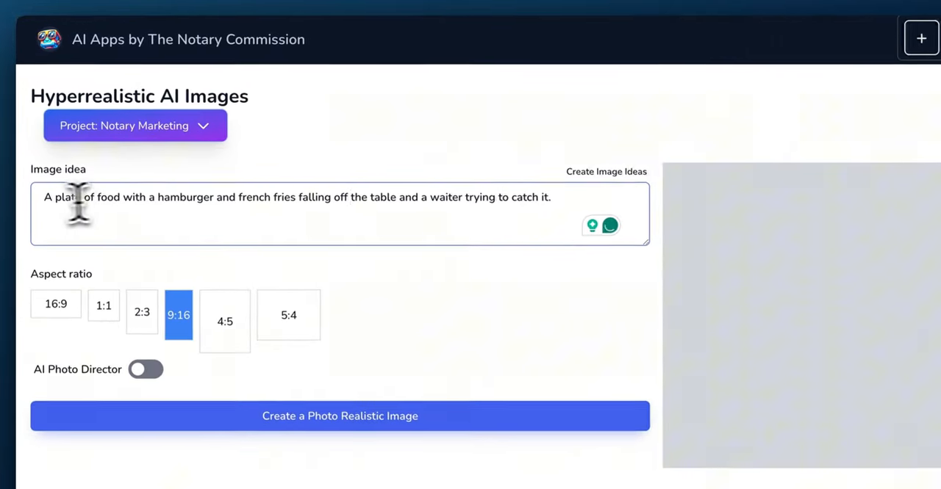
{"action": "mouse_move", "coordinate": [356, 212]}
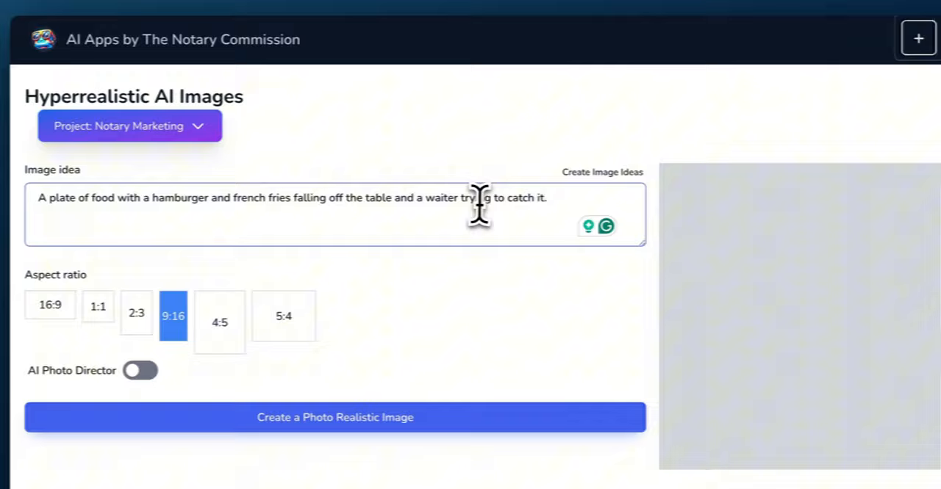
- Create the photo-realistic image of the burger plate and the waiter's hand
{"action": "scroll", "scroll_direction": "down", "scroll_amount": 3}
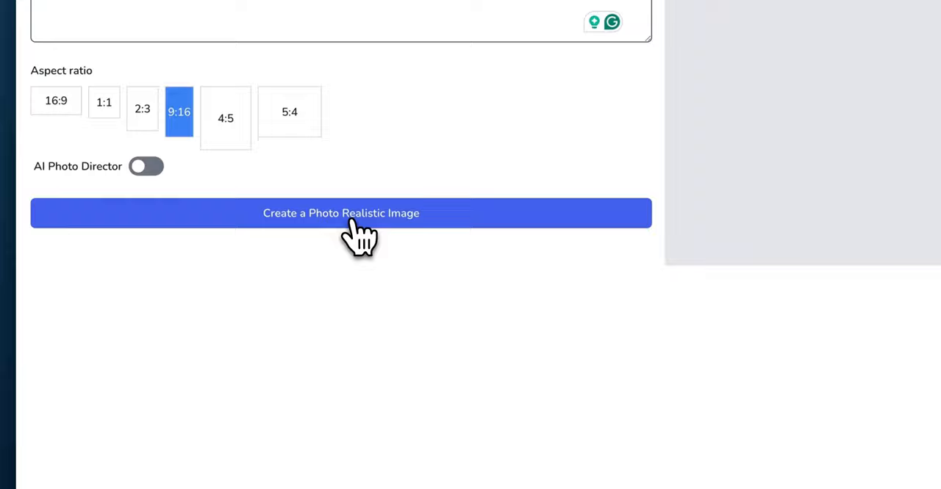
{"action": "left_click", "coordinate": [341, 213]}
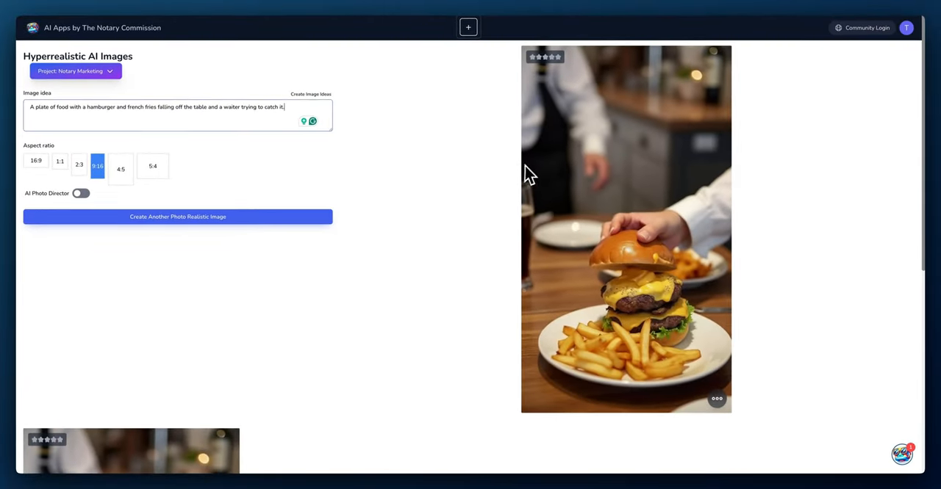
{"action": "mouse_move", "coordinate": [667, 300]}
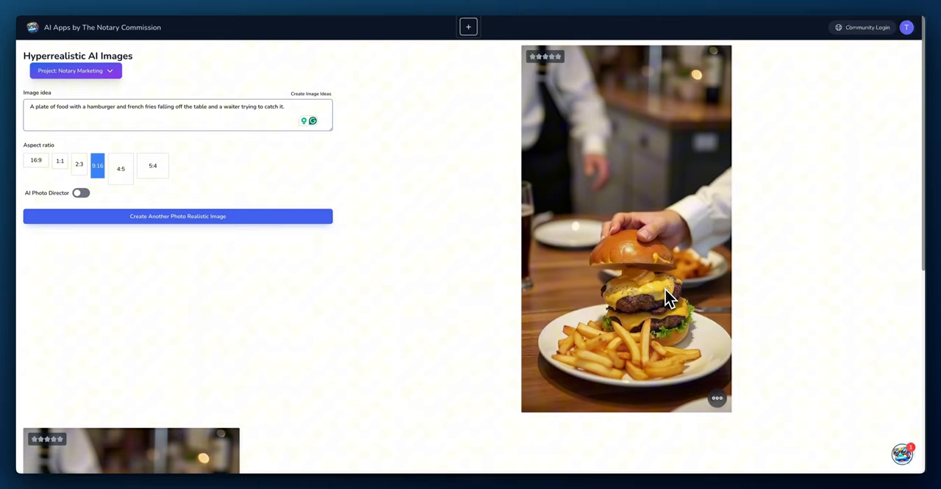
{"action": "mouse_move", "coordinate": [616, 351]}
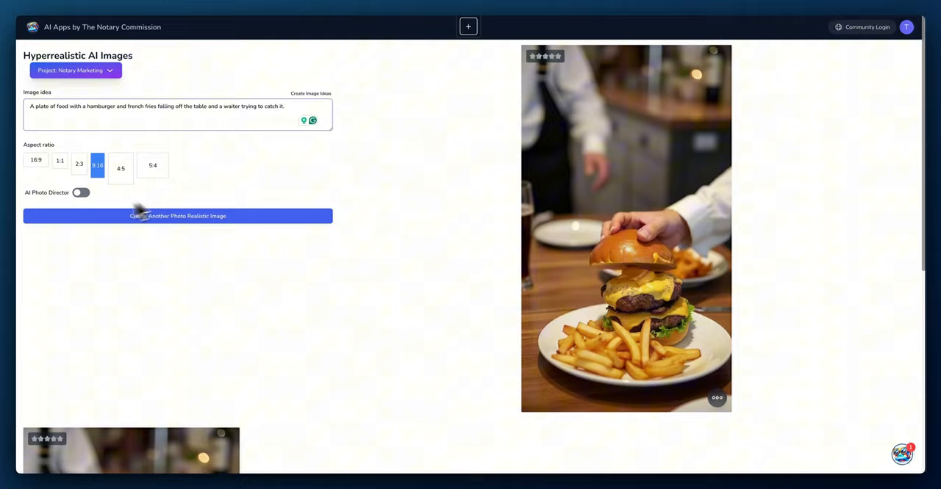
{"action": "mouse_move", "coordinate": [120, 204]}
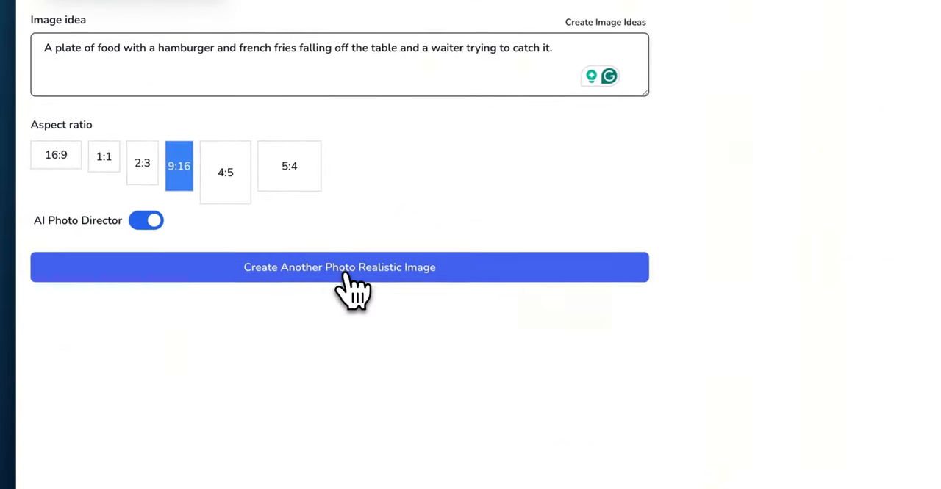
- Generate another version of the burger image, showing a shocked waiter lunging for the plate
{"action": "left_click", "coordinate": [338, 267]}
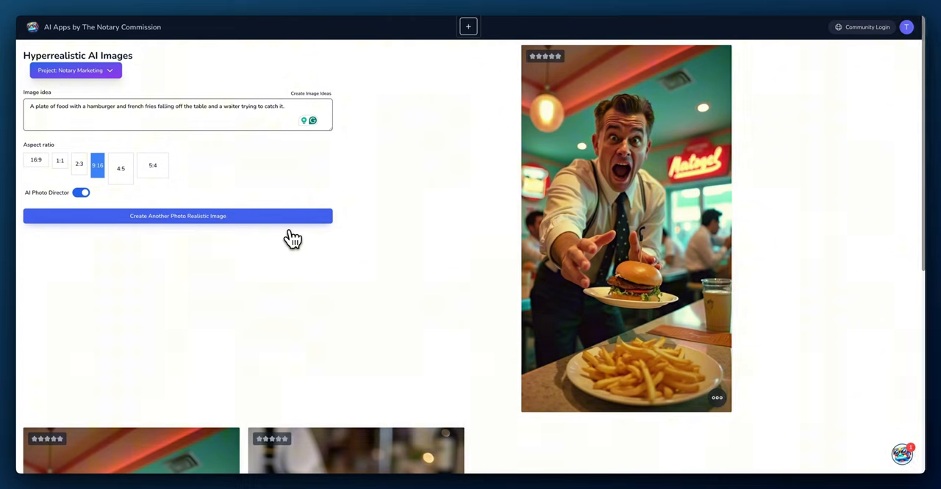
{"action": "mouse_move", "coordinate": [497, 316]}
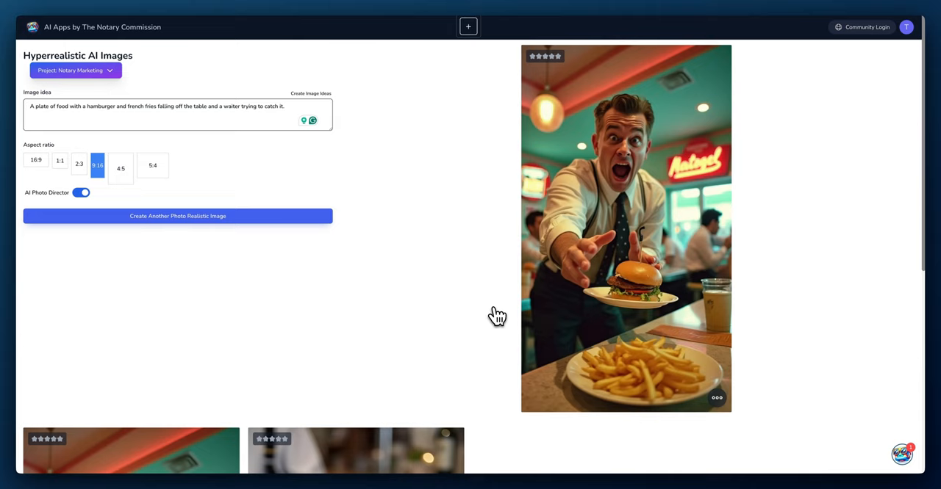
{"action": "mouse_move", "coordinate": [587, 242]}
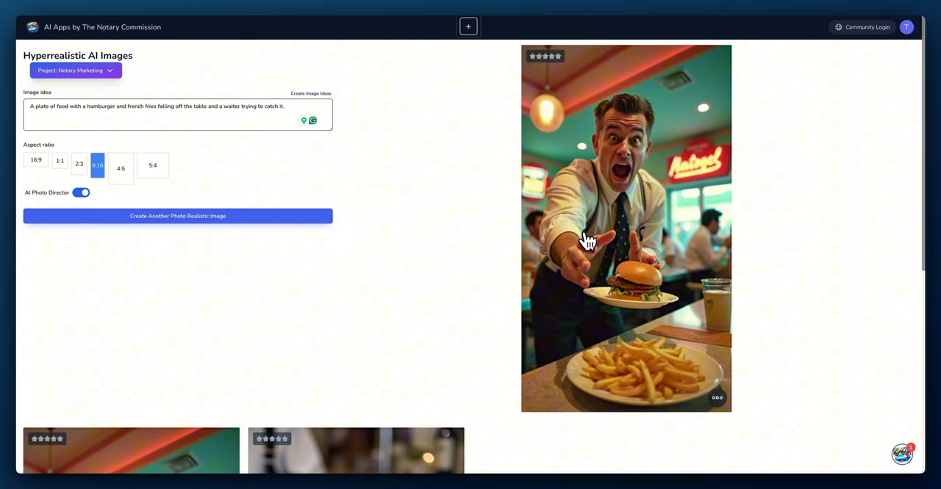
{"action": "mouse_move", "coordinate": [687, 174]}
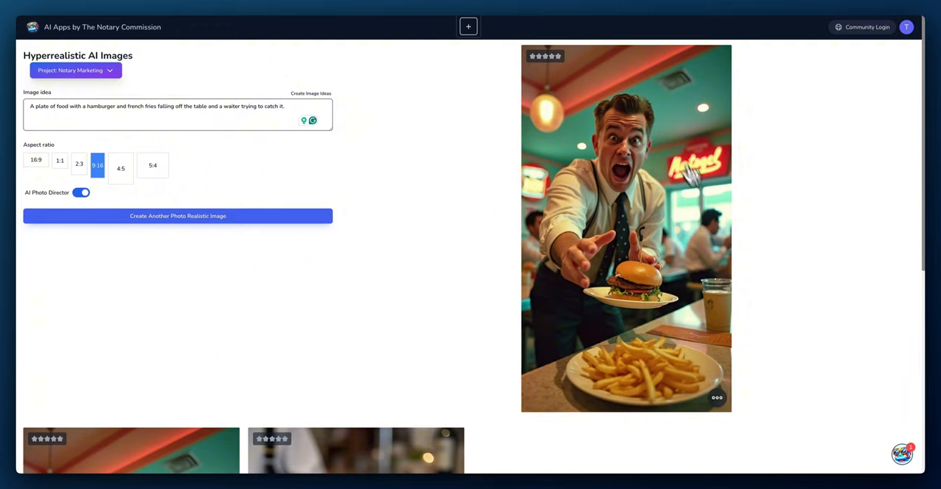
{"action": "mouse_move", "coordinate": [629, 150]}
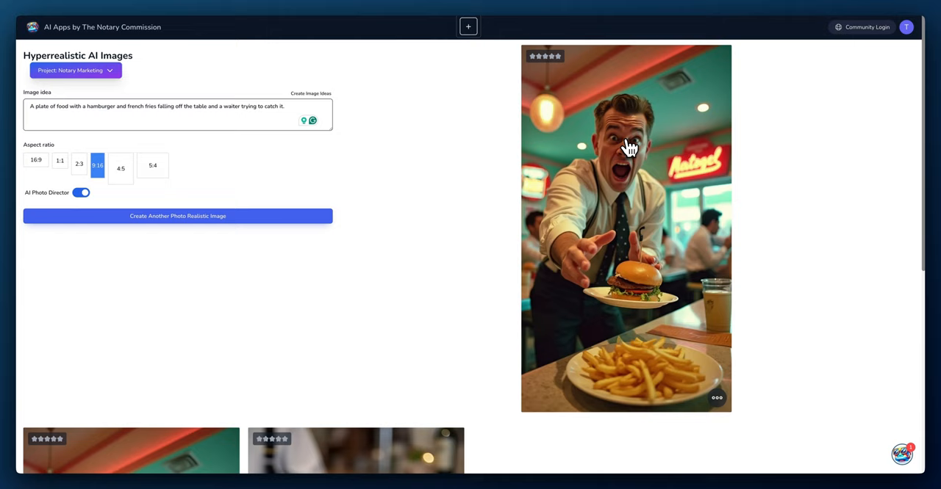
{"action": "mouse_move", "coordinate": [631, 150]}
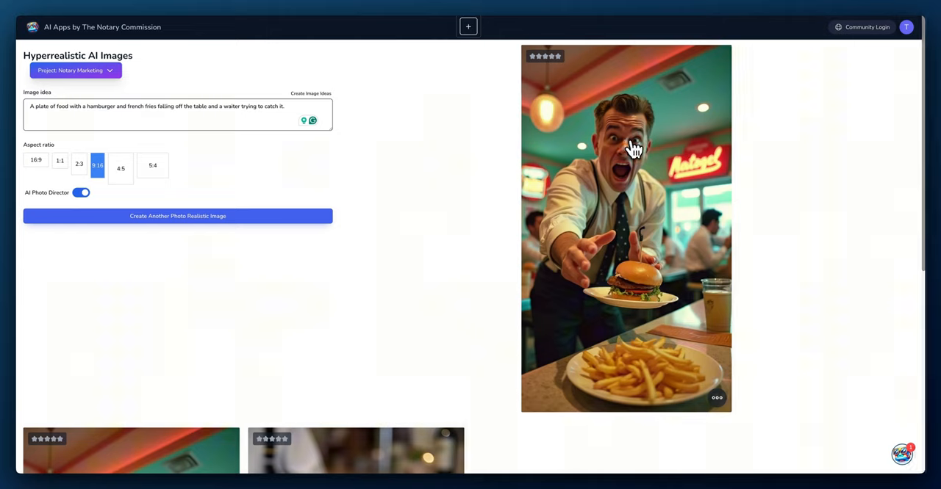
{"action": "mouse_move", "coordinate": [652, 138]}
{"action": "type", "text": "A ho"}
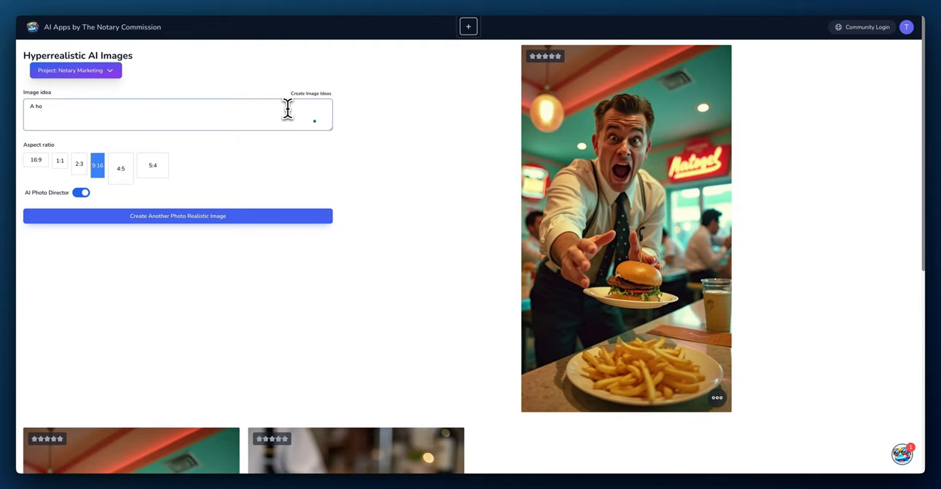
- Enter the idea: a homeowner in front of their new house popping a confetti bomb, celebrating with family in an urban area
{"action": "type", "text": "meowner"}
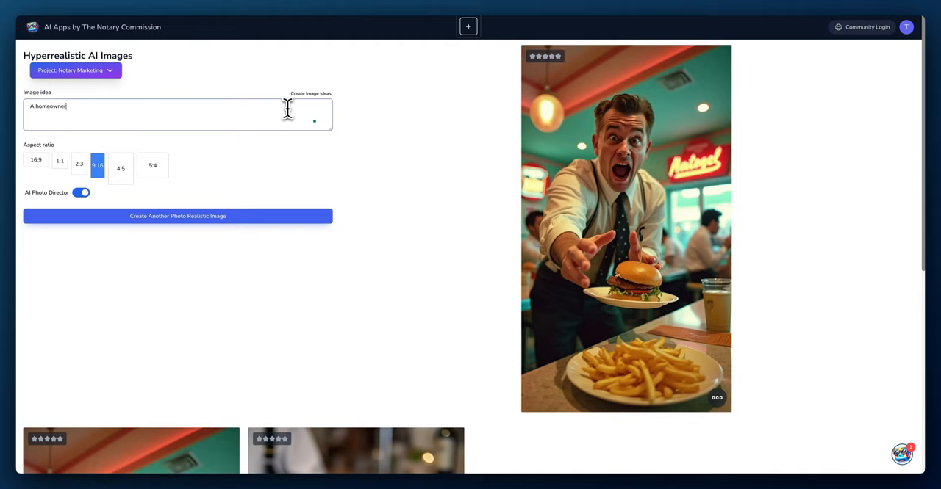
{"action": "type", "text": "in from of their"}
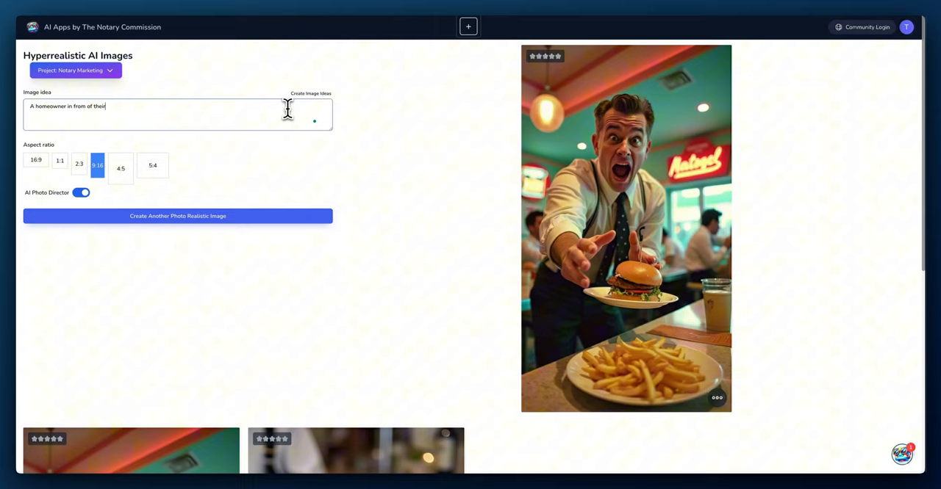
{"action": "type", "text": "new house"}
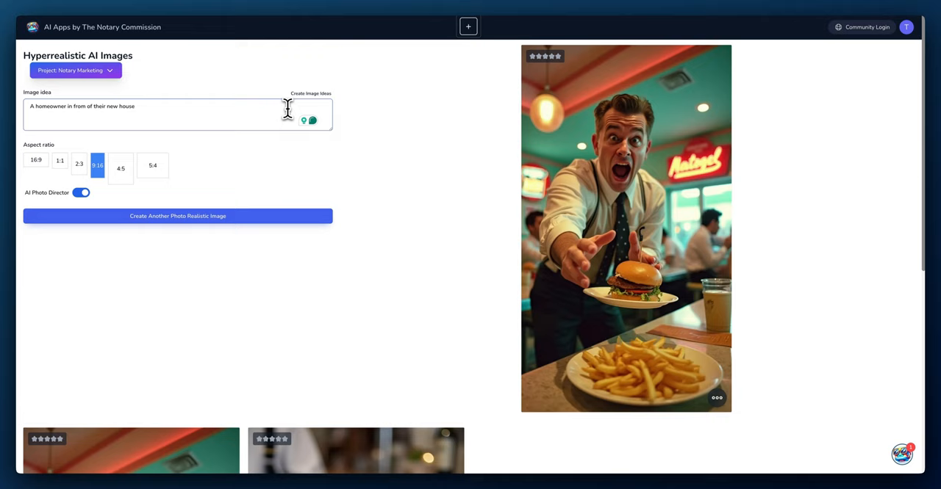
{"action": "type", "text": "with"}
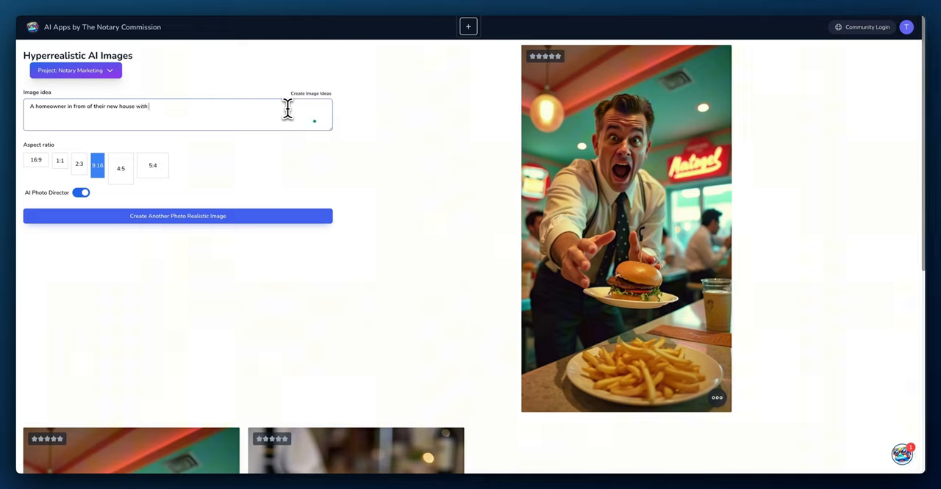
{"action": "key", "text": "Backspace"}
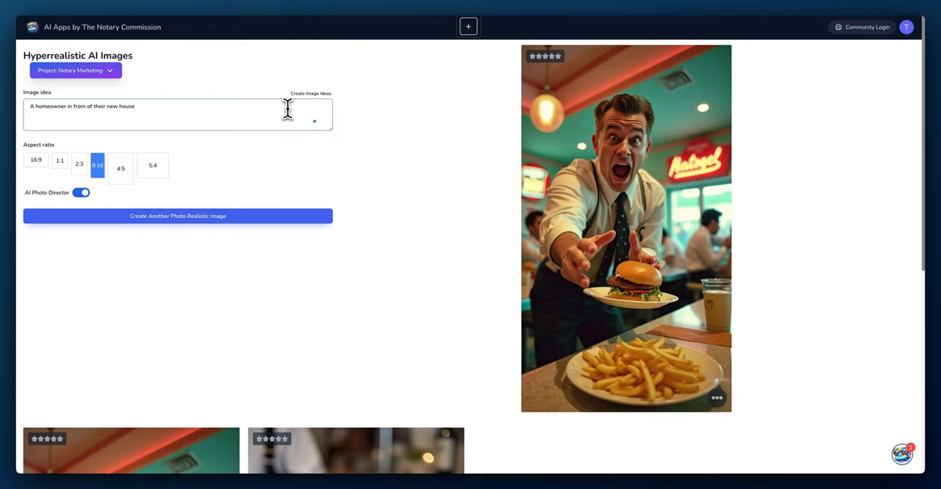
{"action": "type", "text": "popping a cor"}
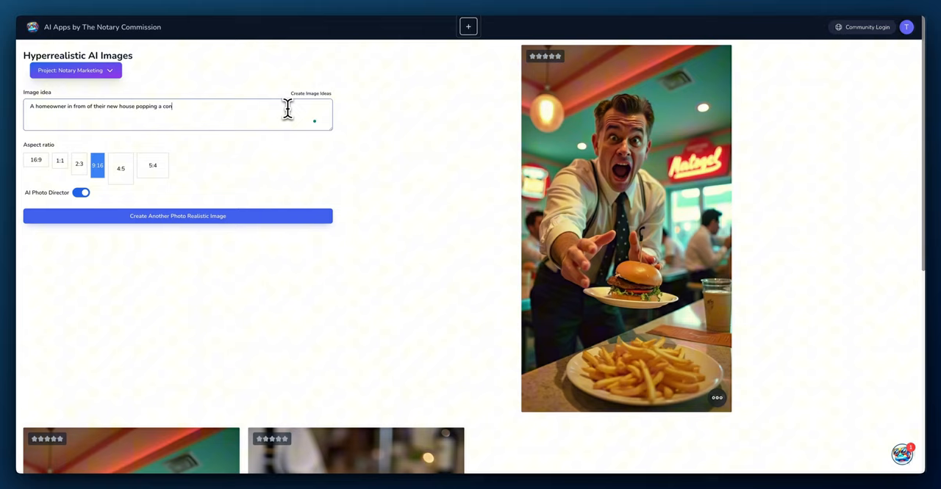
{"action": "type", "text": "fetti bomb"}
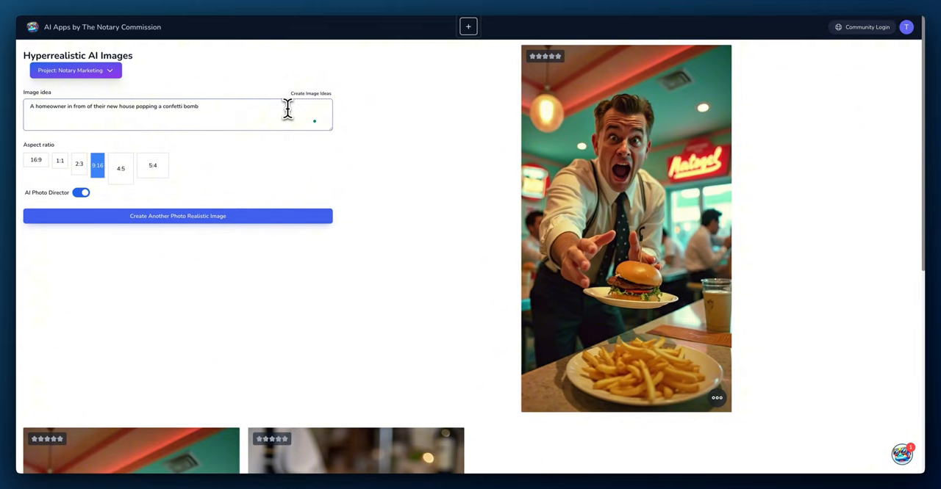
{"action": "type", "text": "and cele"}
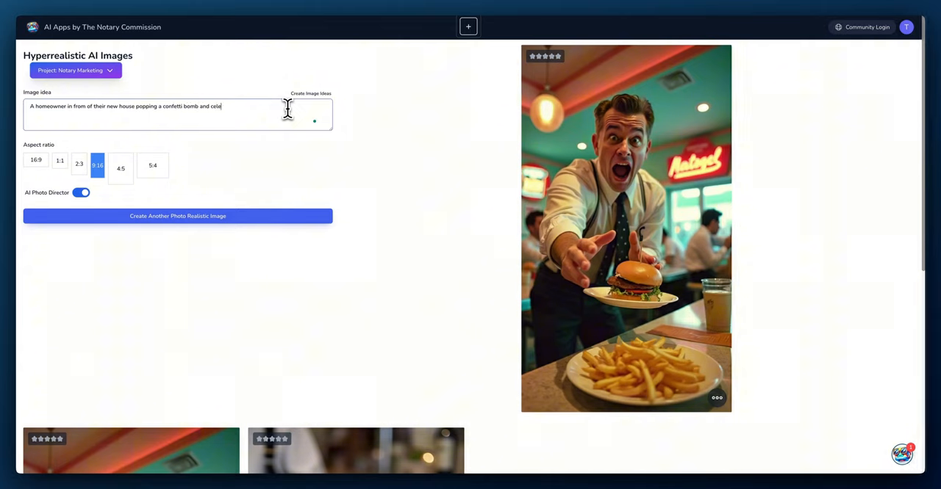
{"action": "type", "text": "celebrating with"}
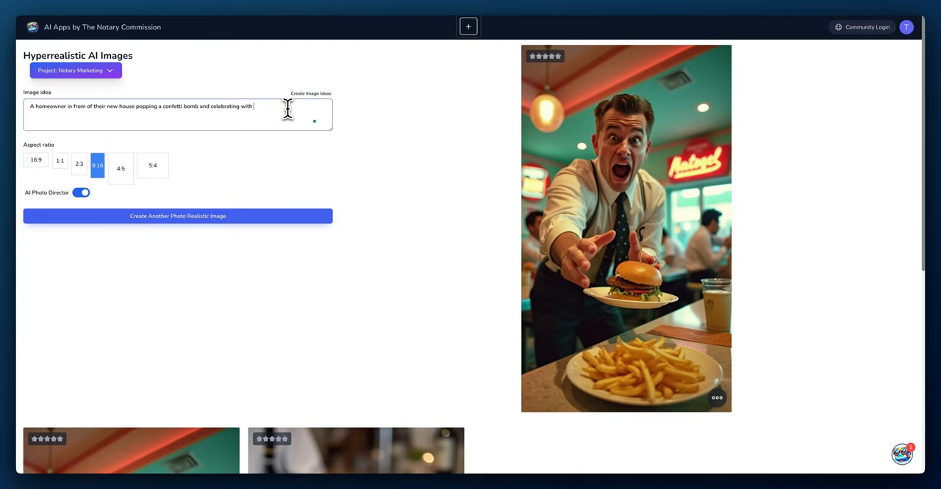
{"action": "type", "text": "their family an"}
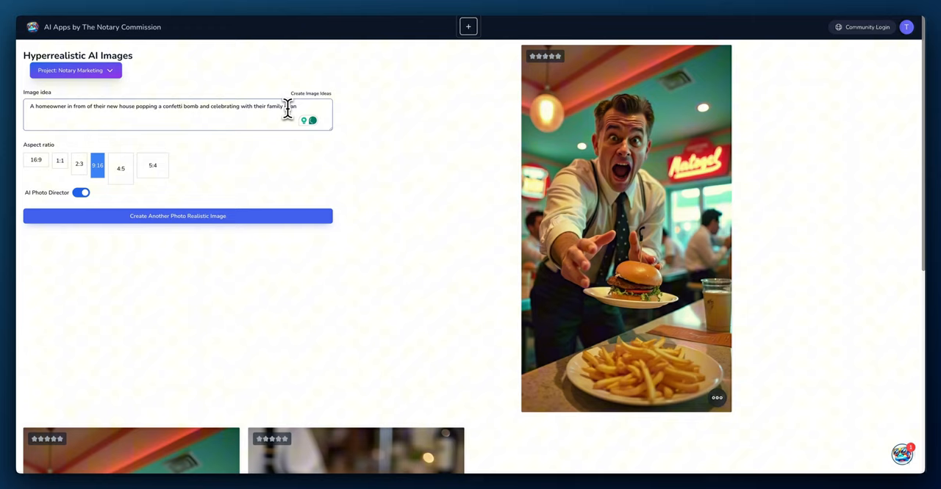
{"action": "type", "text": "urban"}
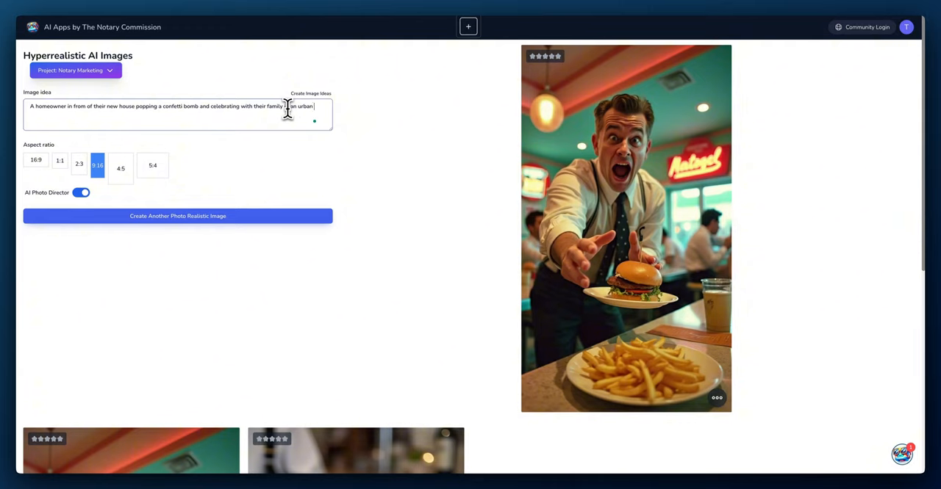
{"action": "type", "text": "area"}
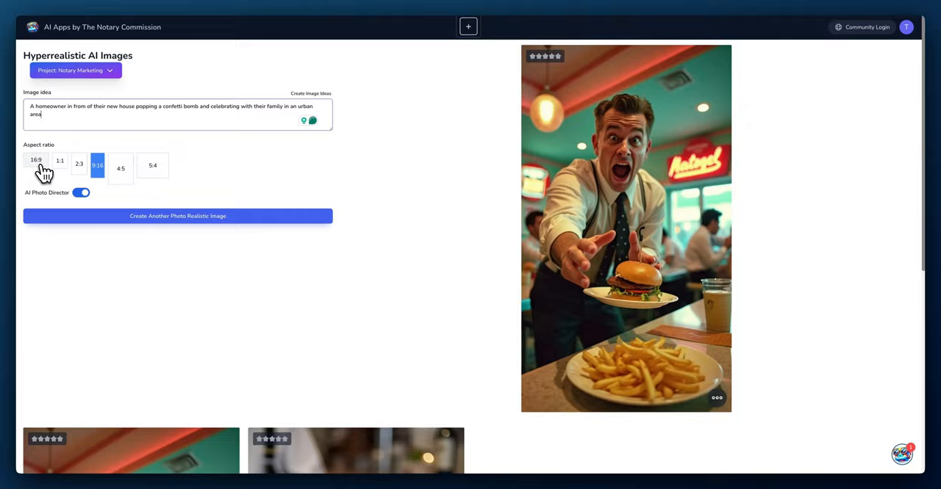
- Switch to 16:9 widescreen and generate the family confetti celebration photo
{"action": "left_click", "coordinate": [35, 159]}
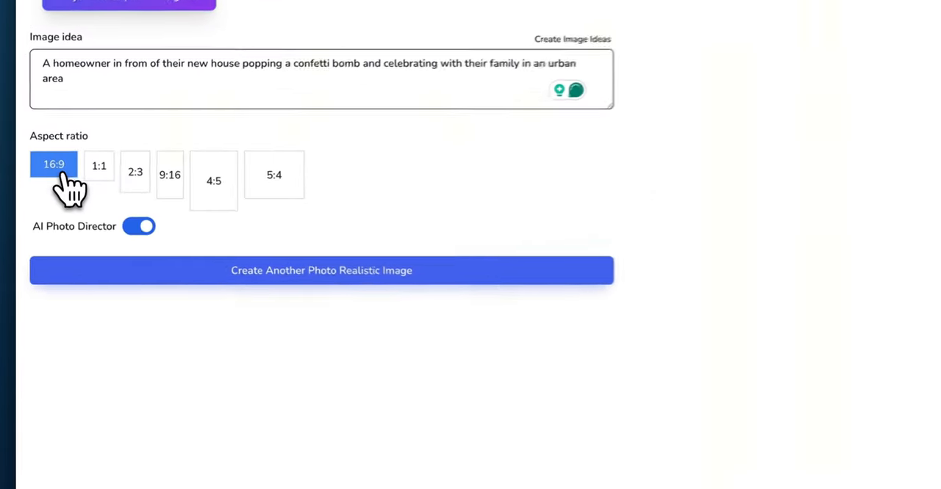
{"action": "left_click", "coordinate": [320, 271]}
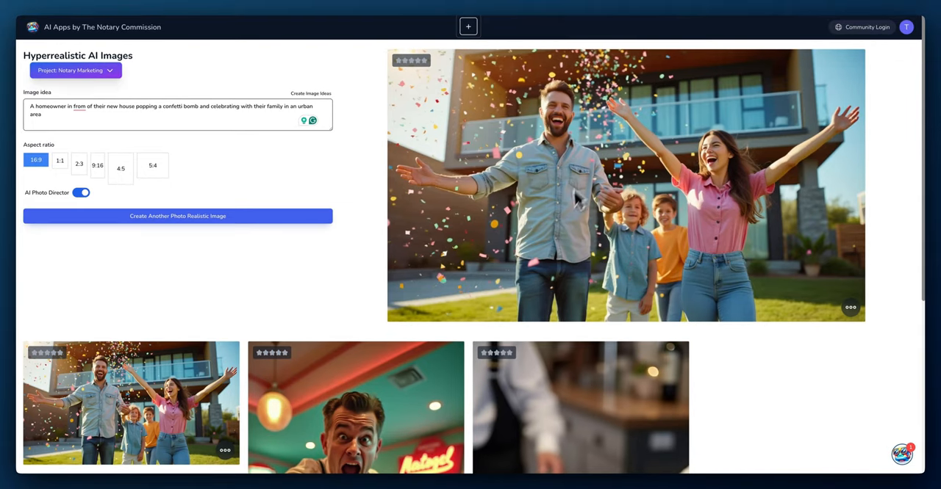
{"action": "mouse_move", "coordinate": [635, 164]}
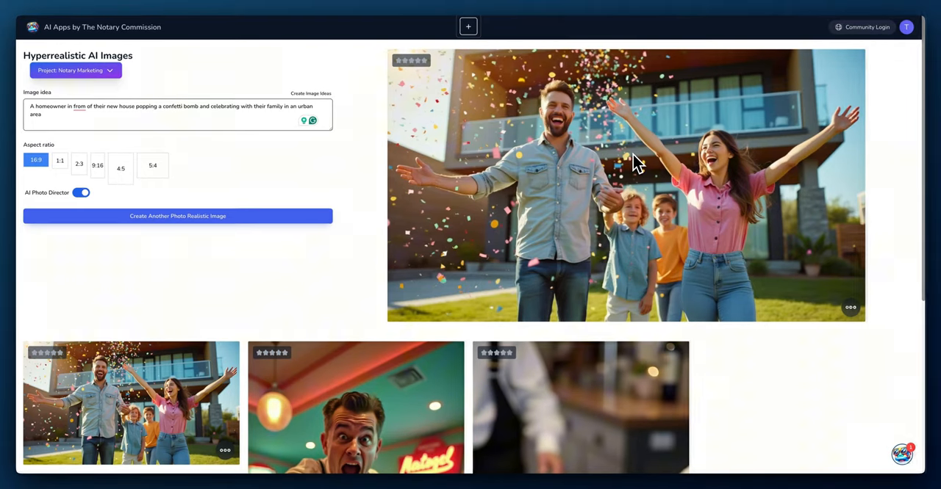
{"action": "mouse_move", "coordinate": [595, 184]}
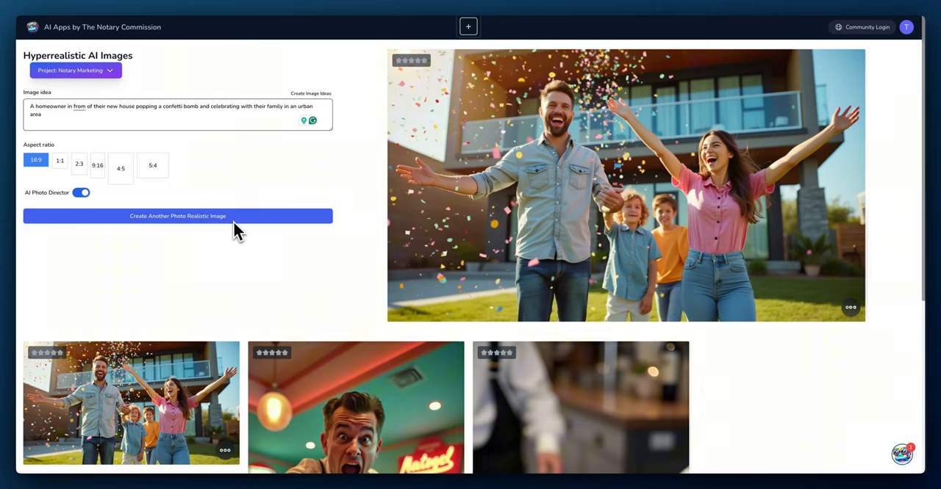
{"action": "scroll", "scroll_direction": "down", "scroll_amount": 3}
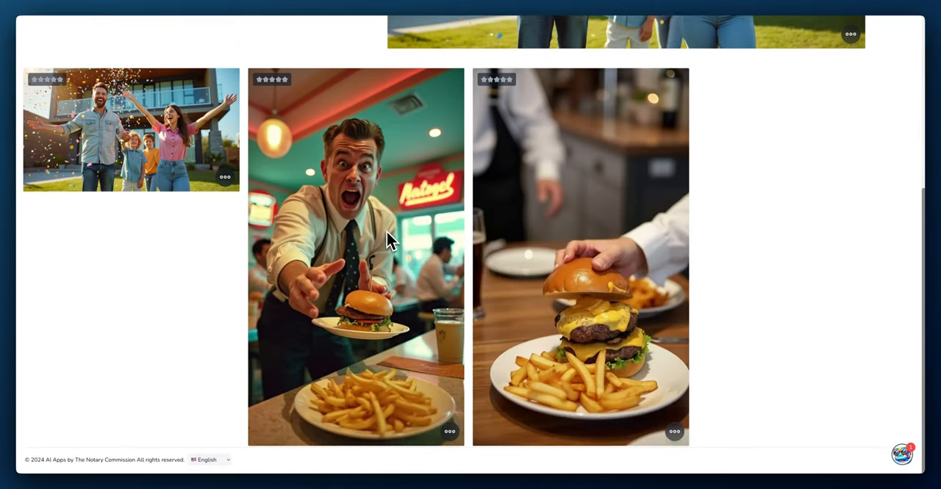
{"action": "mouse_move", "coordinate": [574, 294]}
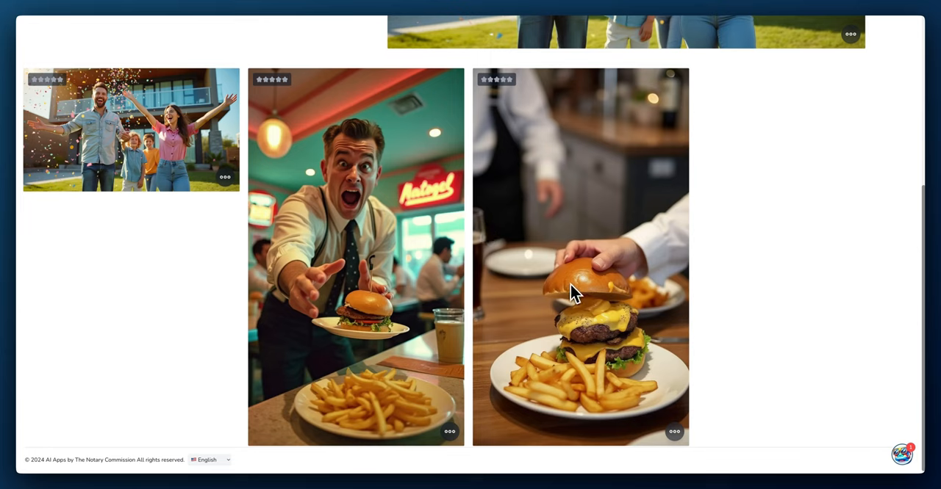
{"action": "mouse_move", "coordinate": [564, 413]}
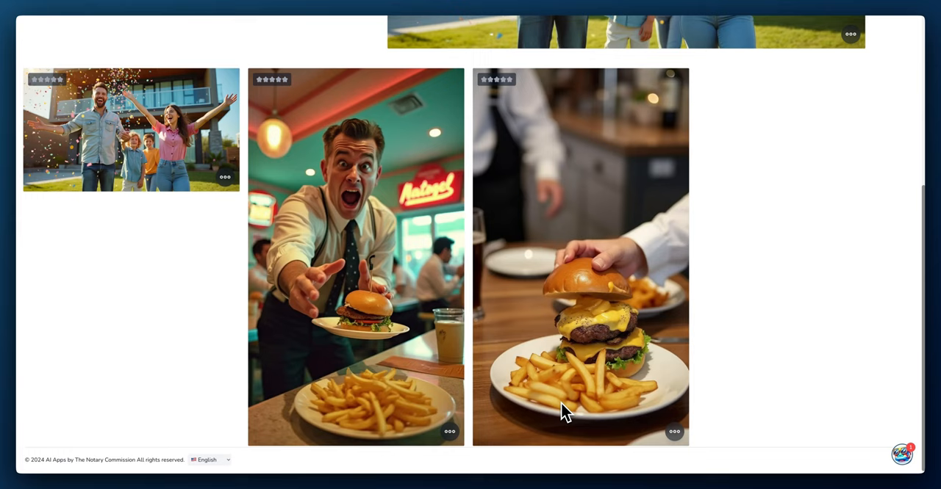
{"action": "mouse_move", "coordinate": [364, 203]}
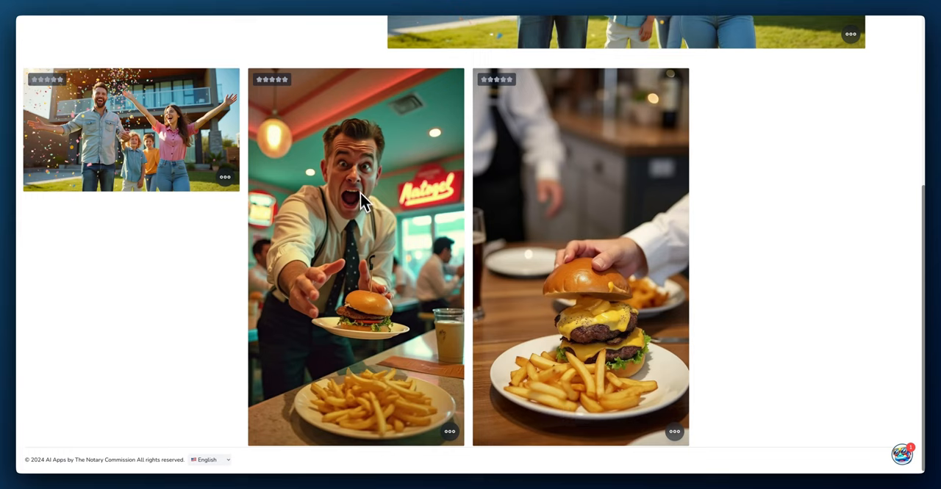
{"action": "mouse_move", "coordinate": [360, 192]}
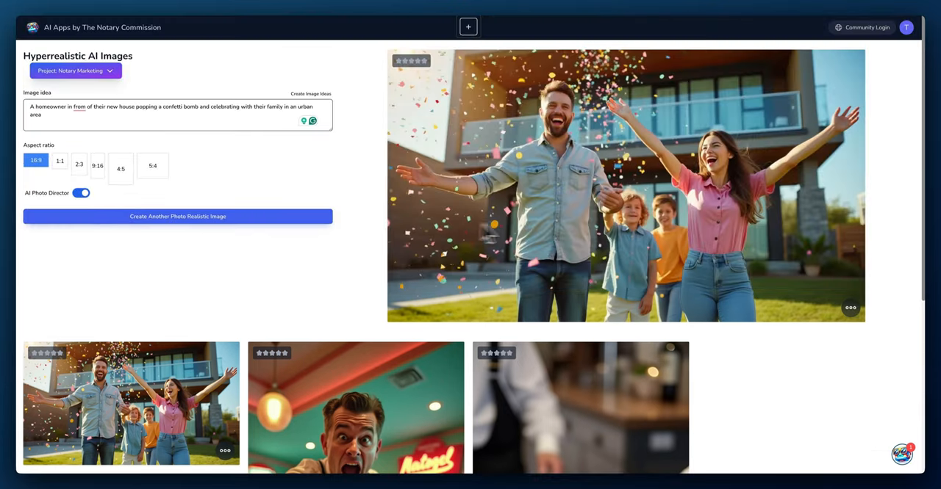
{"action": "mouse_move", "coordinate": [829, 208]}
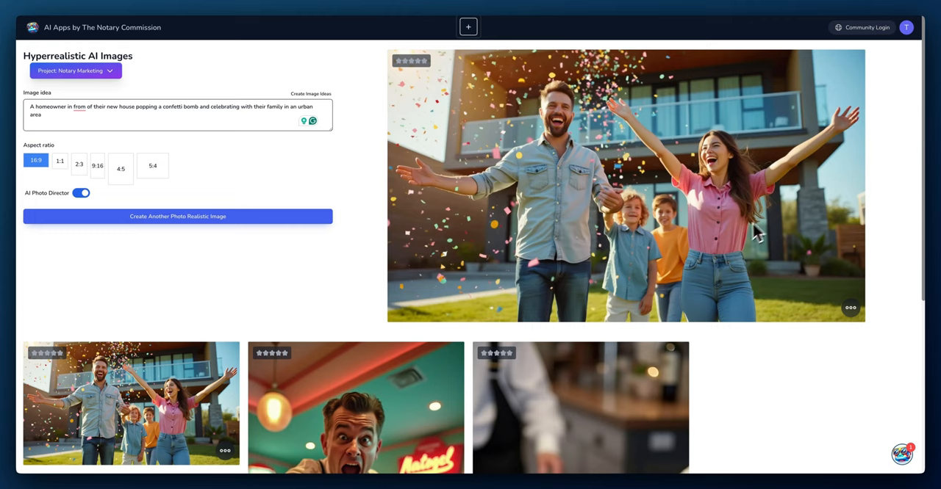
{"action": "mouse_move", "coordinate": [741, 229]}
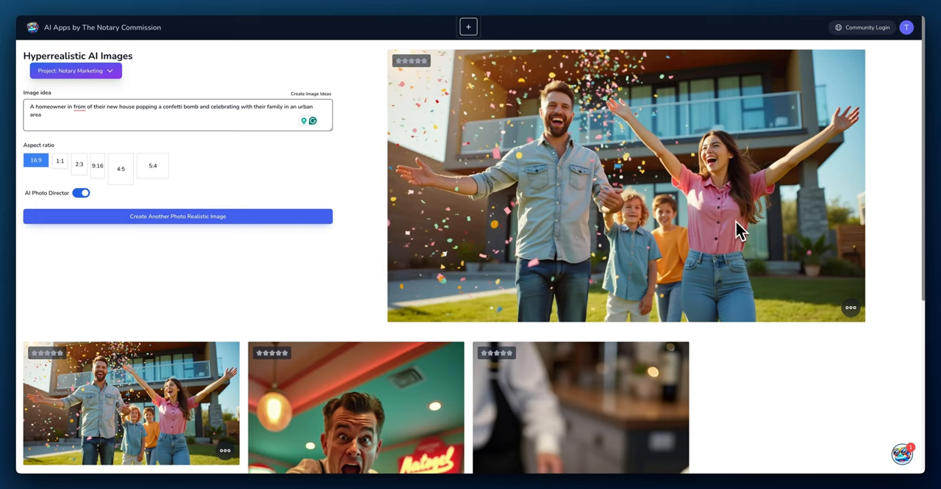
{"action": "mouse_move", "coordinate": [734, 222]}
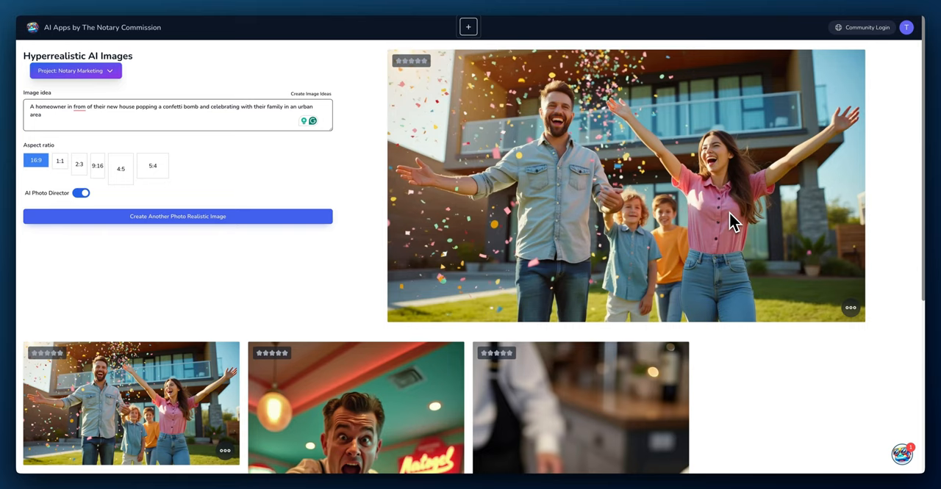
{"action": "mouse_move", "coordinate": [732, 223]}
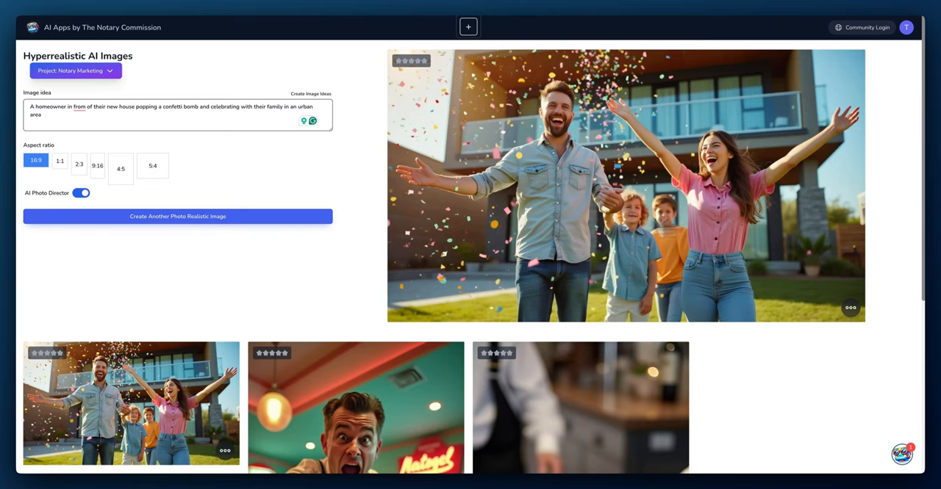